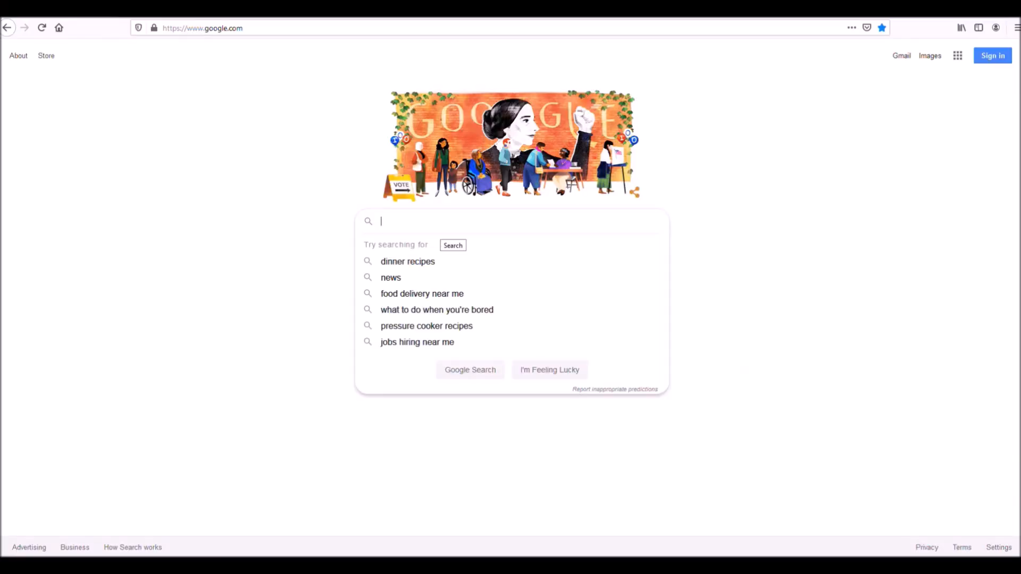
Step: Search Google for 'SDRplay', reach sdrplay.com's Downloads page and the Spectrum Analyser software page
type("SDRplay")
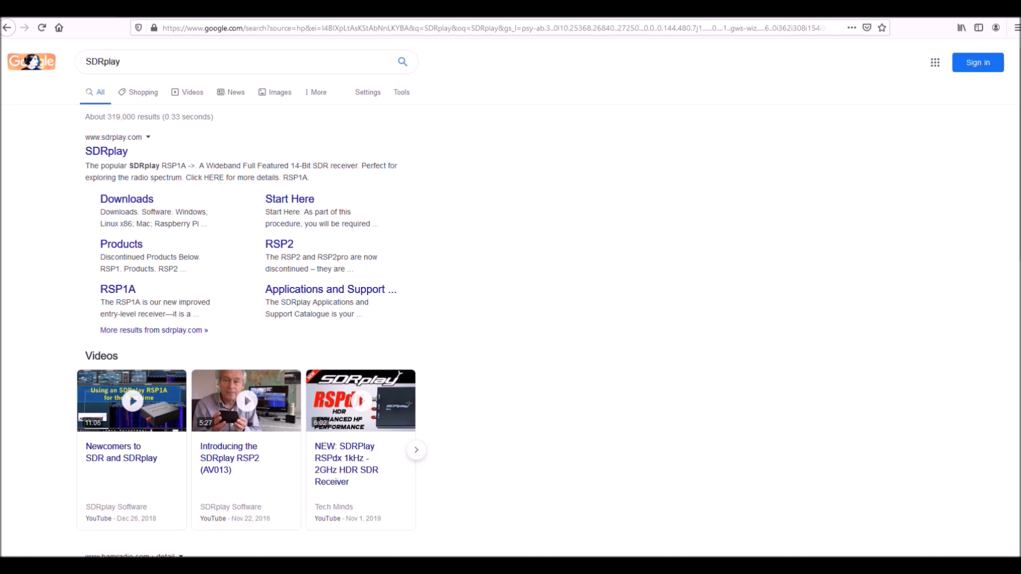
left_click(106, 150)
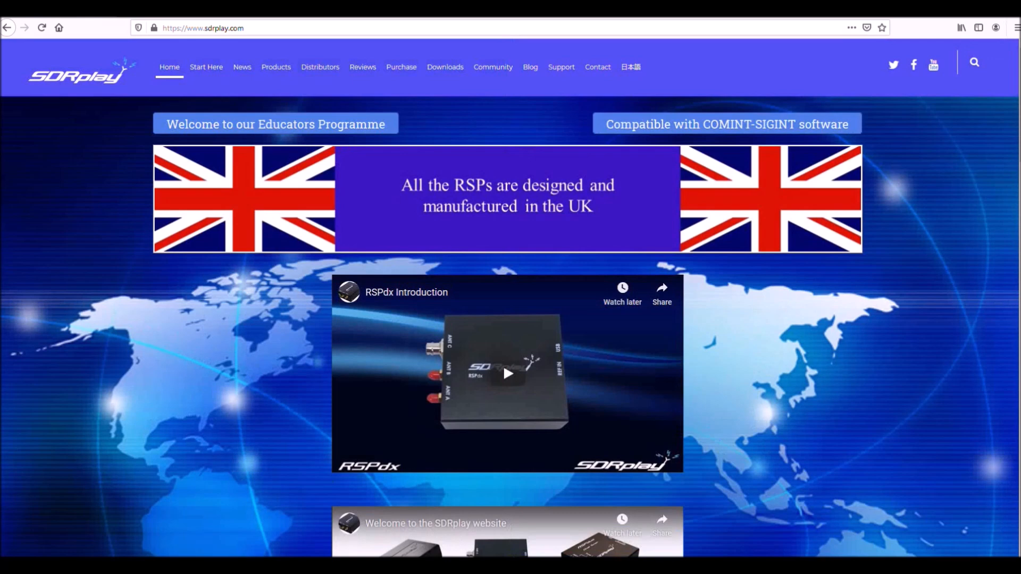
left_click(445, 67)
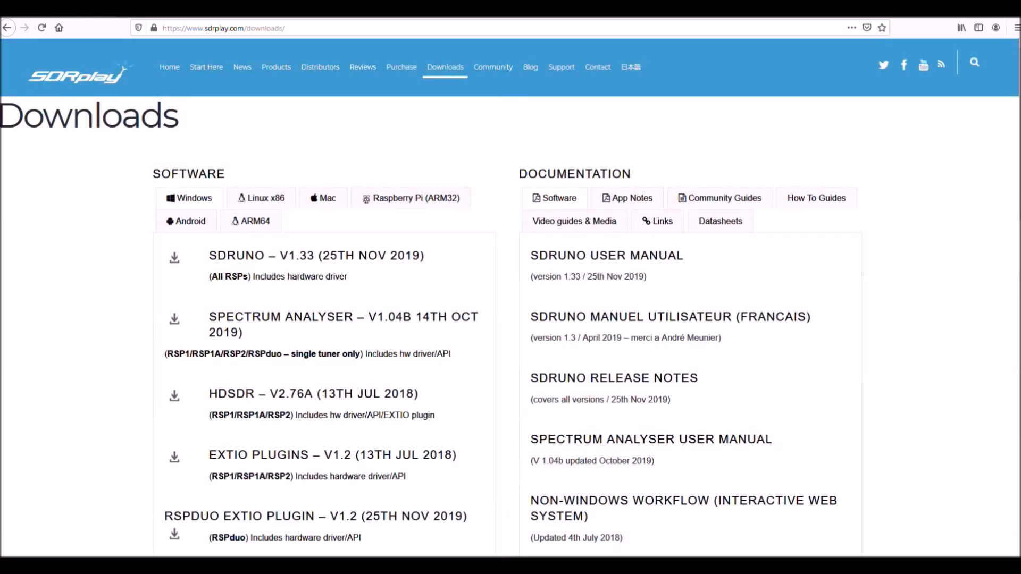
double_click(208, 353)
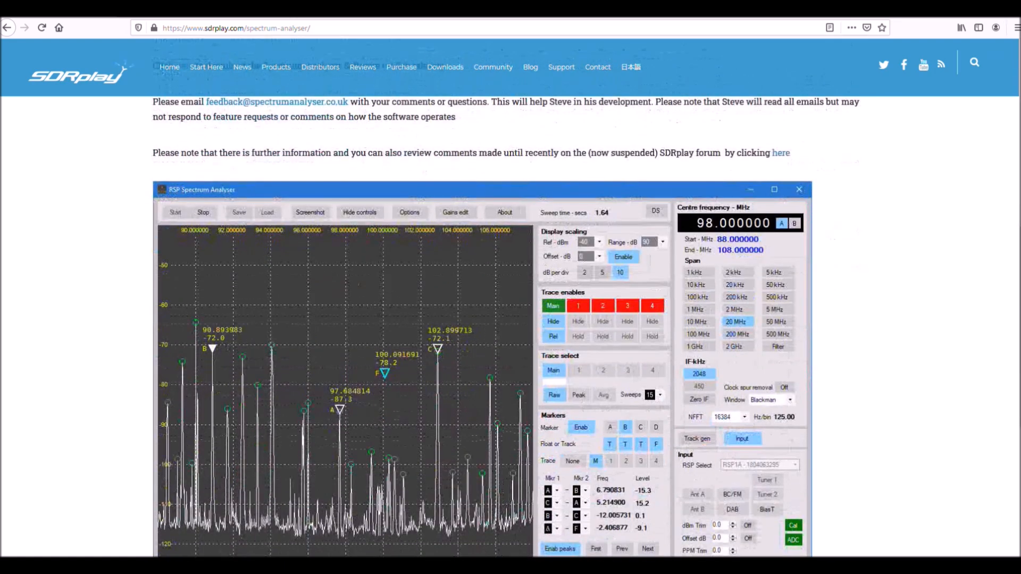
scroll("down", 3)
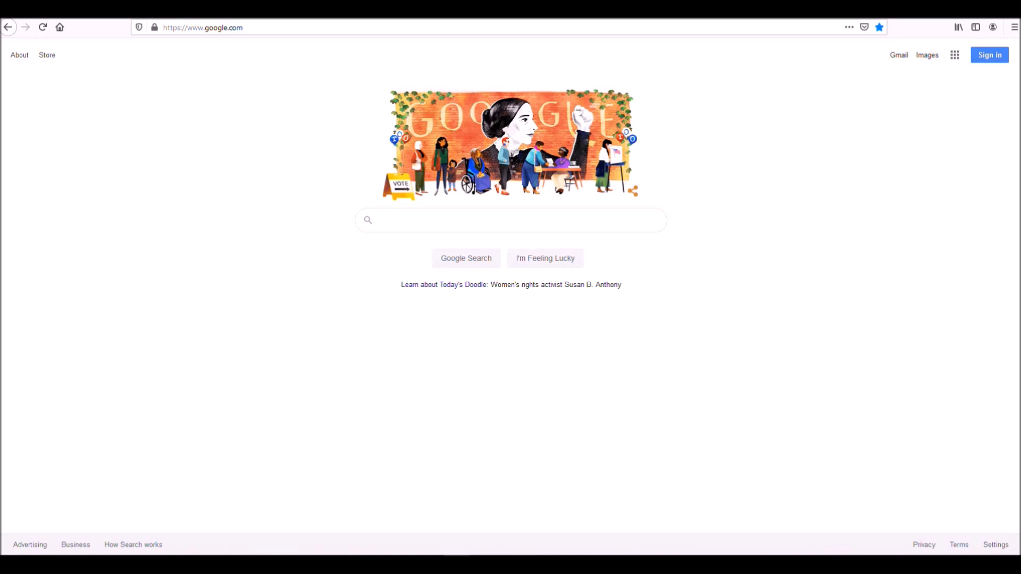
Step: Search Google for 'pager notch filters' and open the 'Scanner Filter FAQ | PAR Electronics' result
left_click(510, 219)
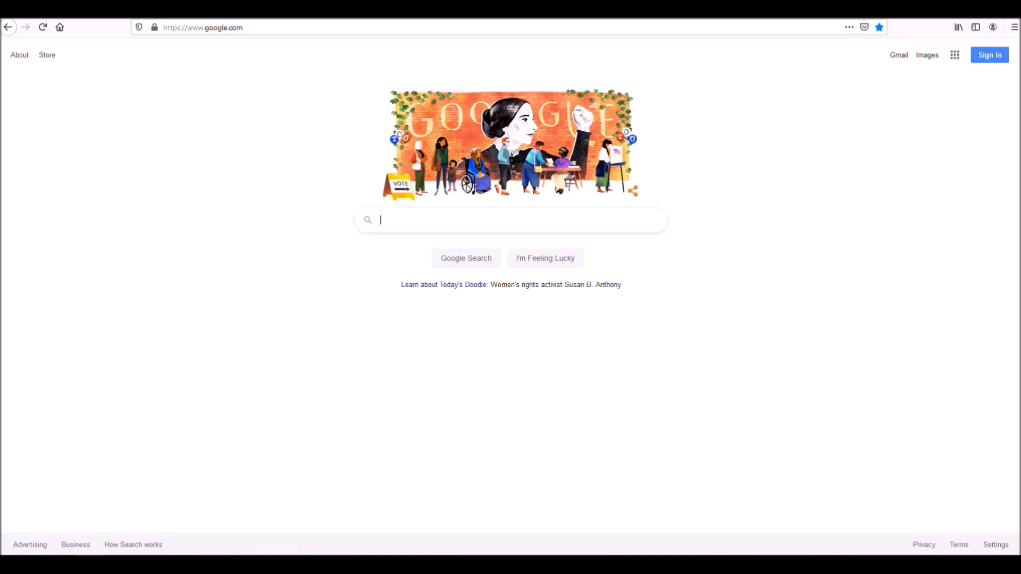
type("pager notch")
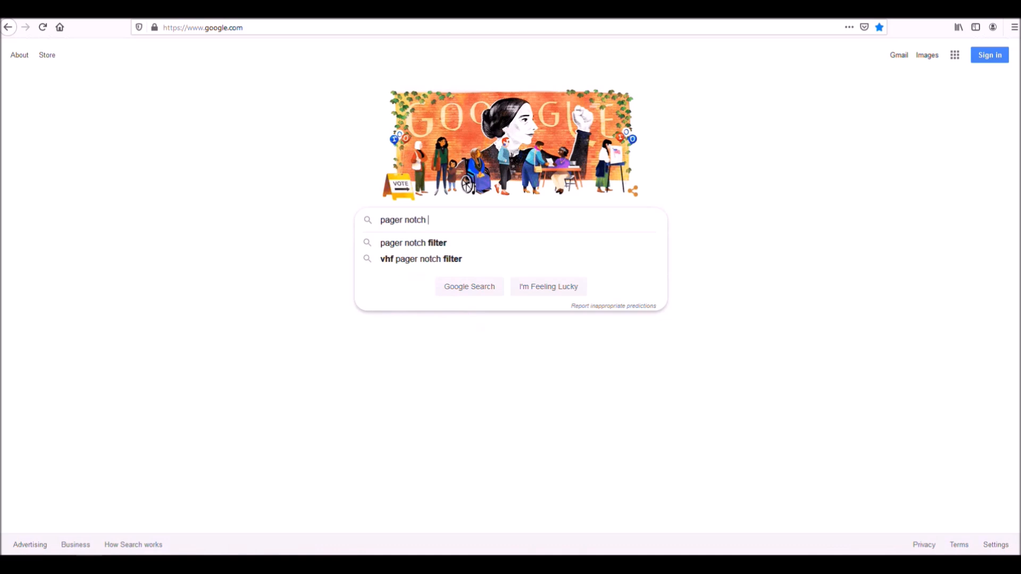
type("filters")
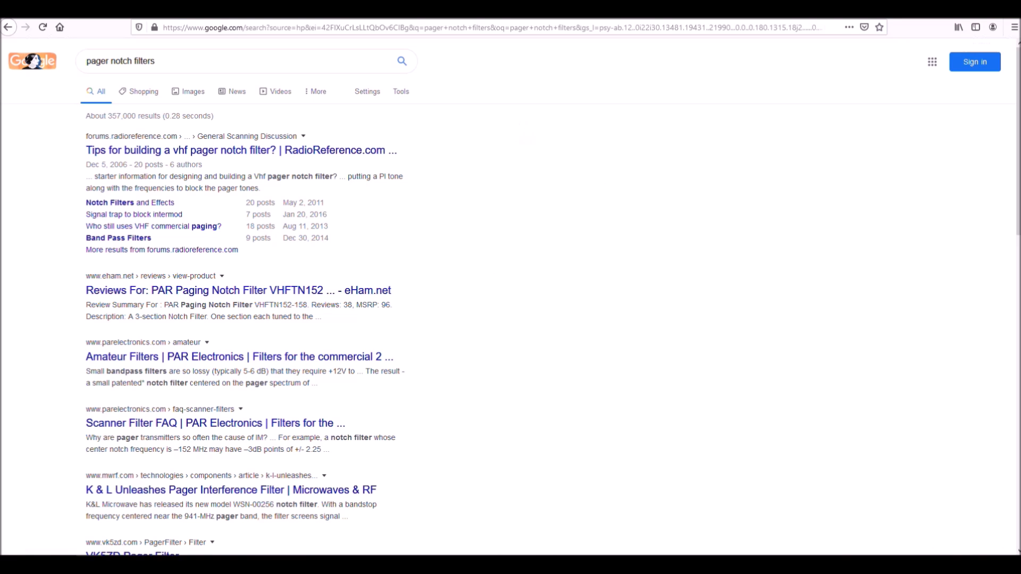
mouse_move(215, 422)
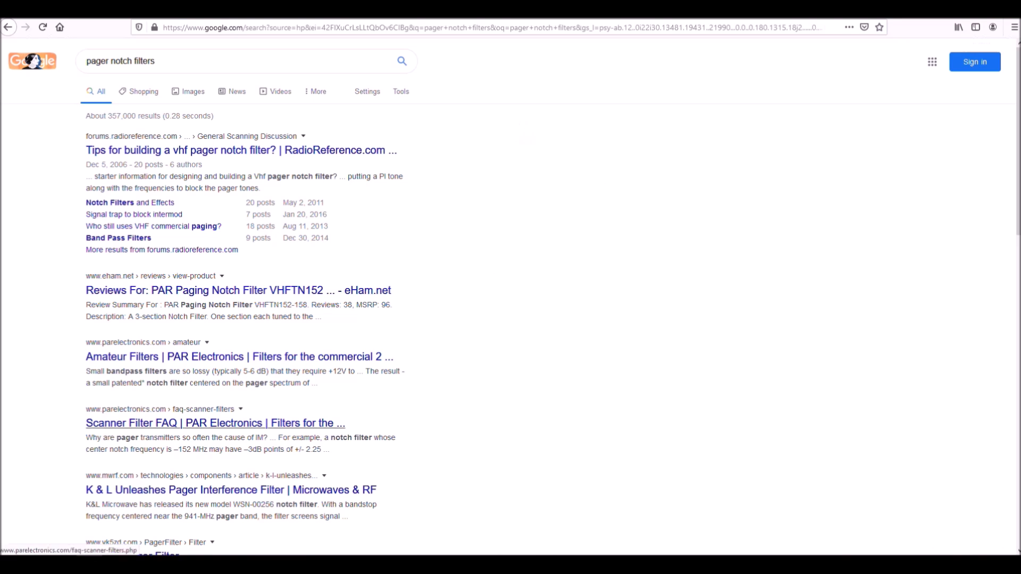
left_click(213, 422)
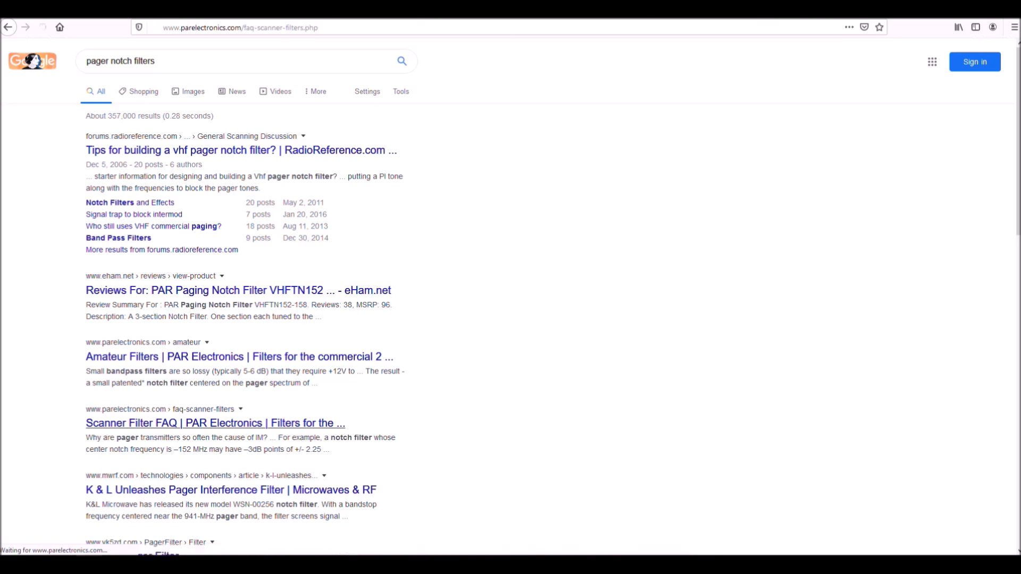
left_click(215, 423)
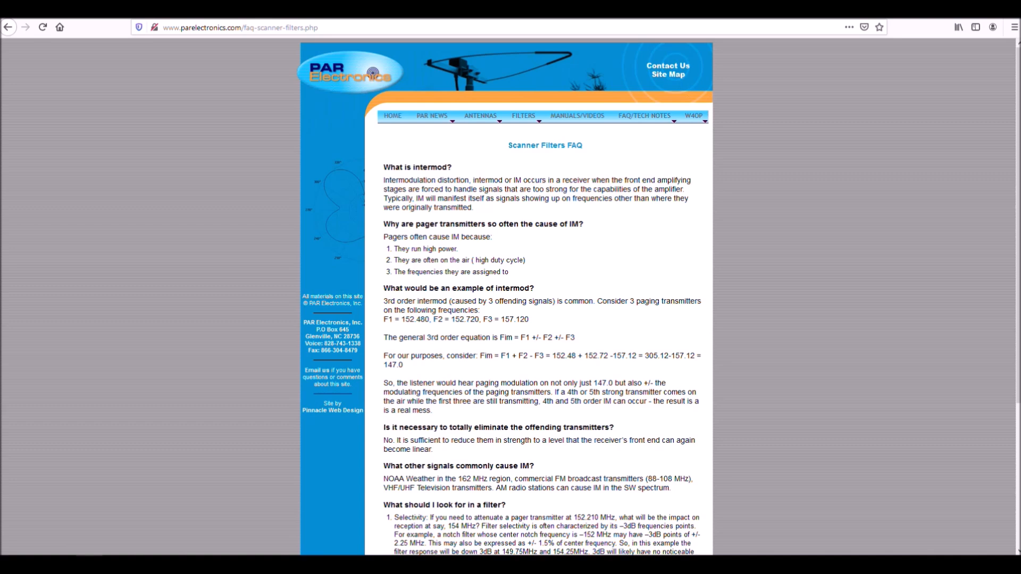
left_click_drag(384, 167, 474, 208)
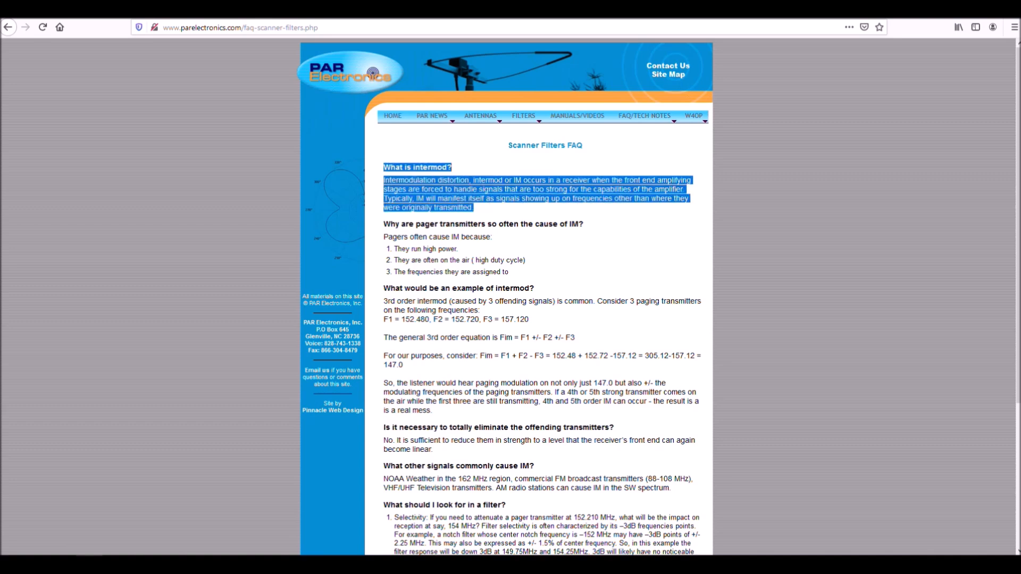
mouse_move(608, 198)
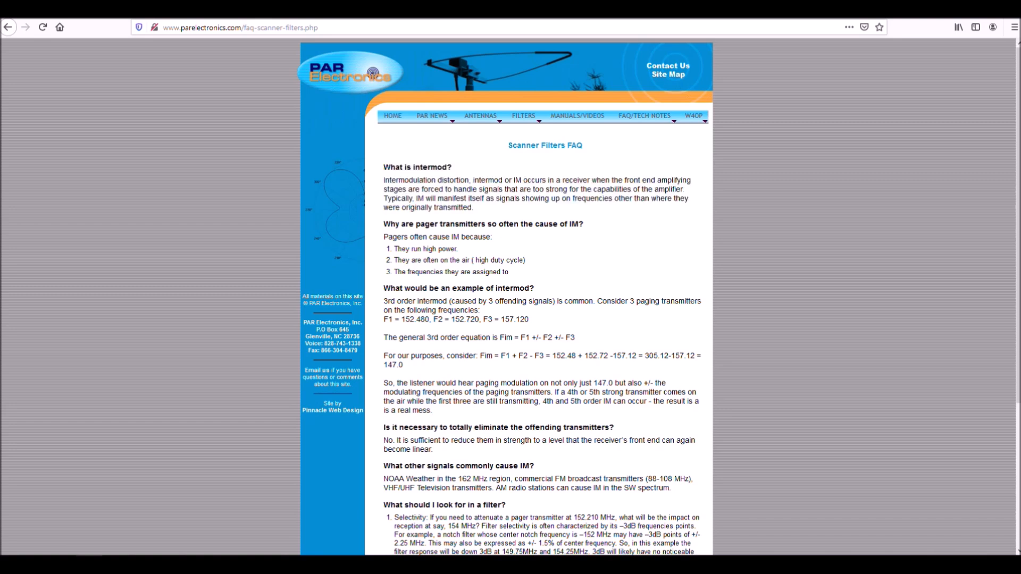
left_click_drag(385, 224, 527, 259)
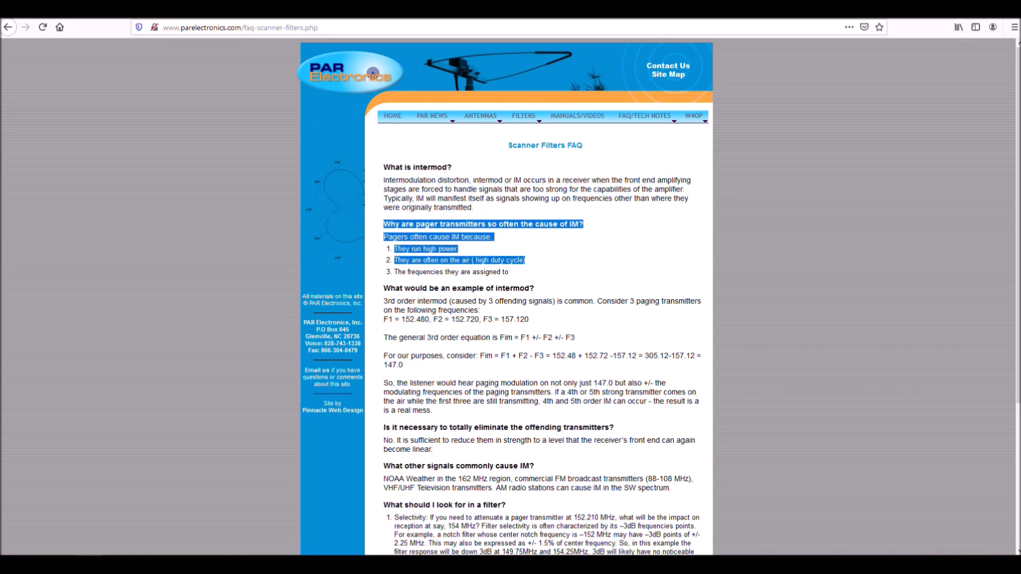
left_click_drag(396, 249, 508, 272)
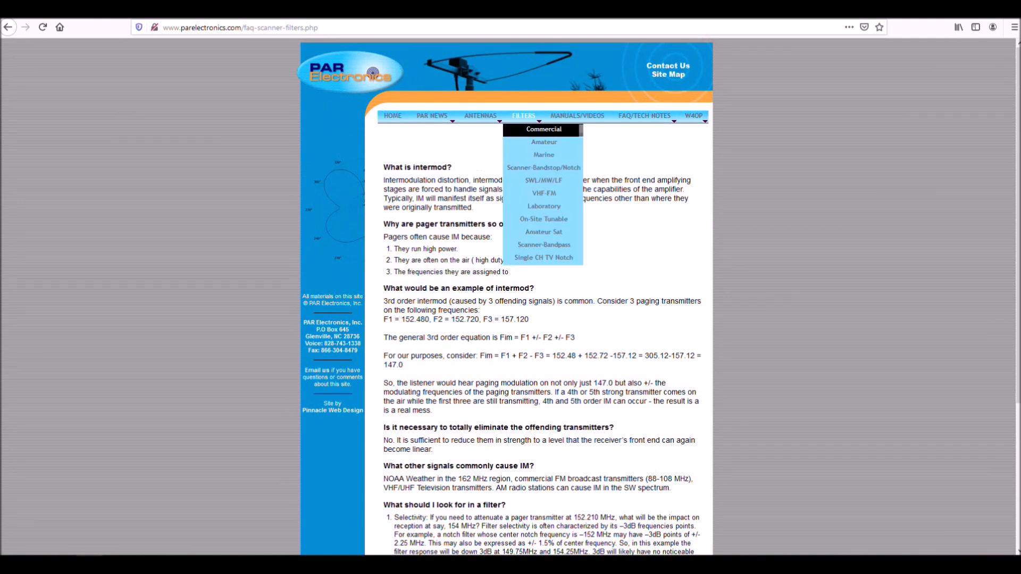
mouse_move(544, 167)
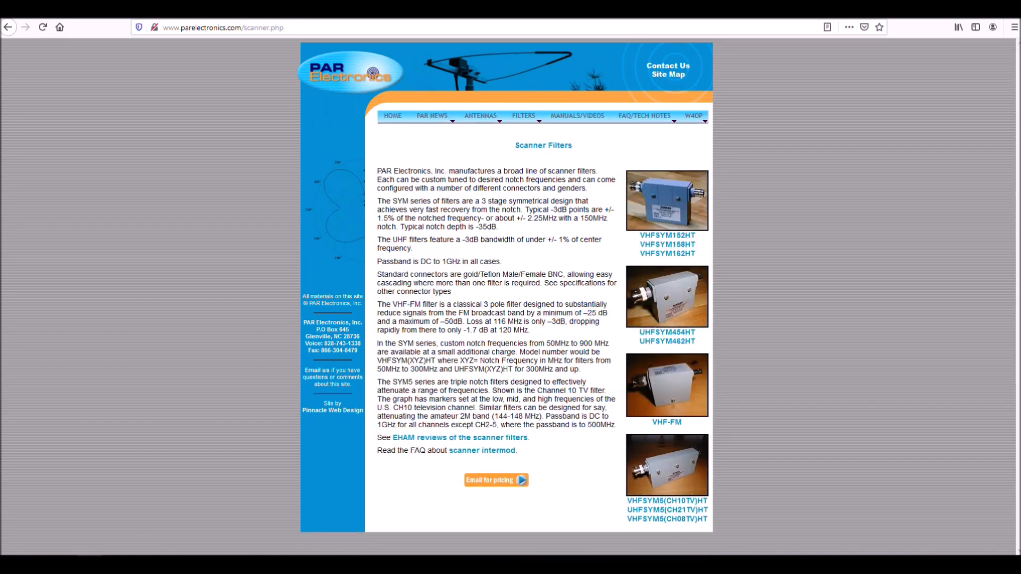
mouse_move(667, 235)
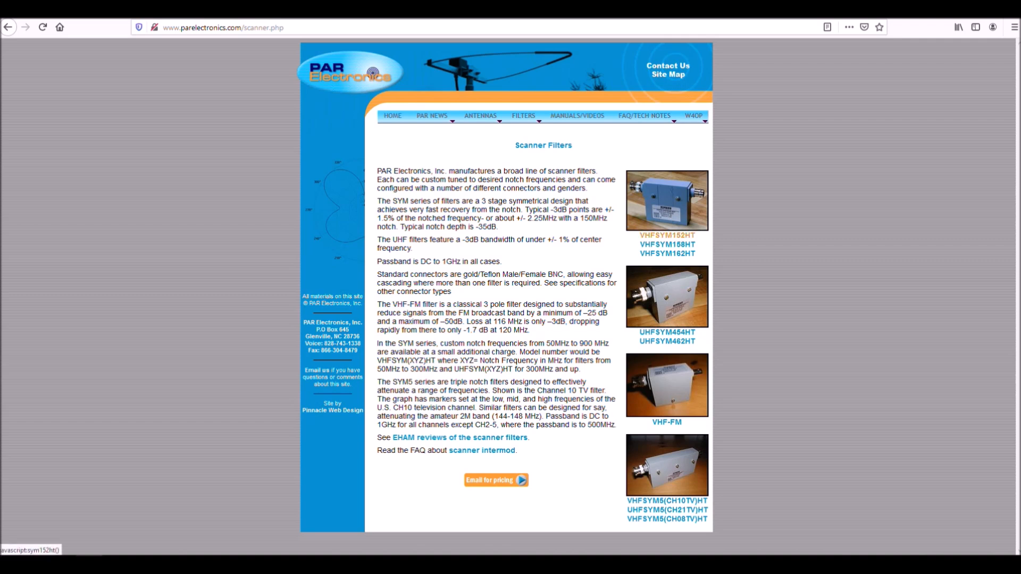
mouse_move(668, 245)
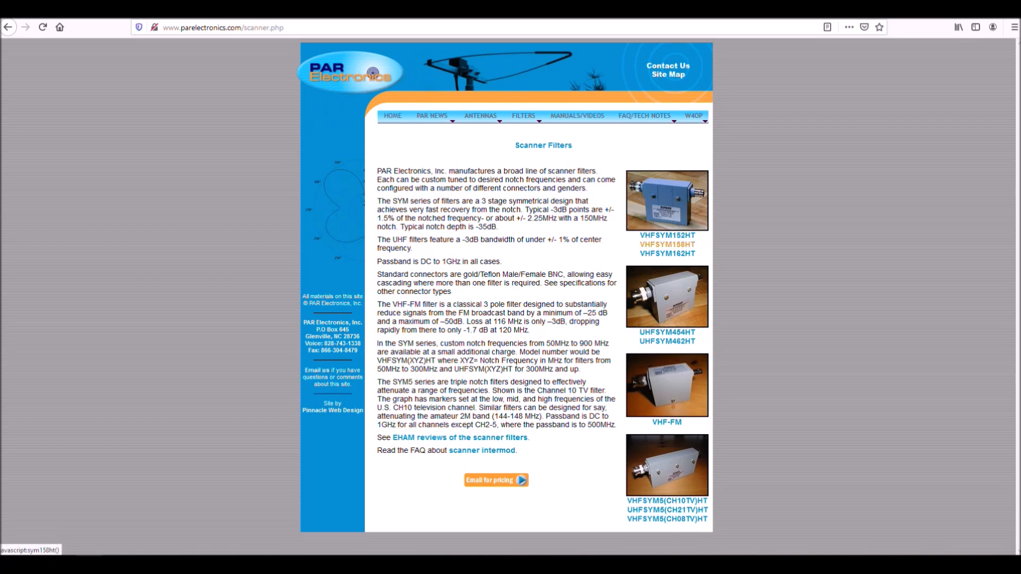
left_click(667, 245)
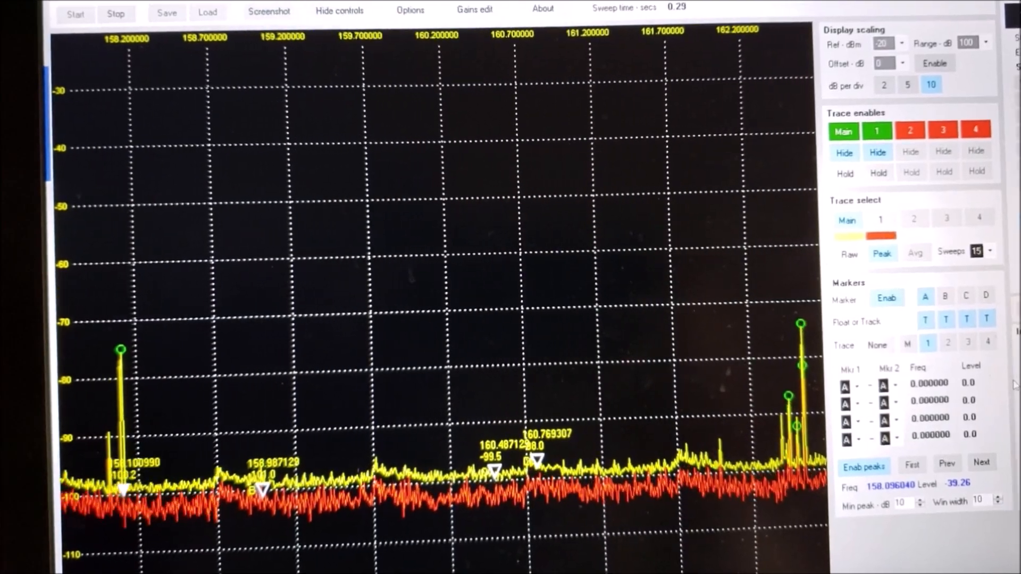
Step: Select the Spectrum Analyser window showing the 158–162 MHz sweep with the yellow peaks and flat red trace
left_click(338, 11)
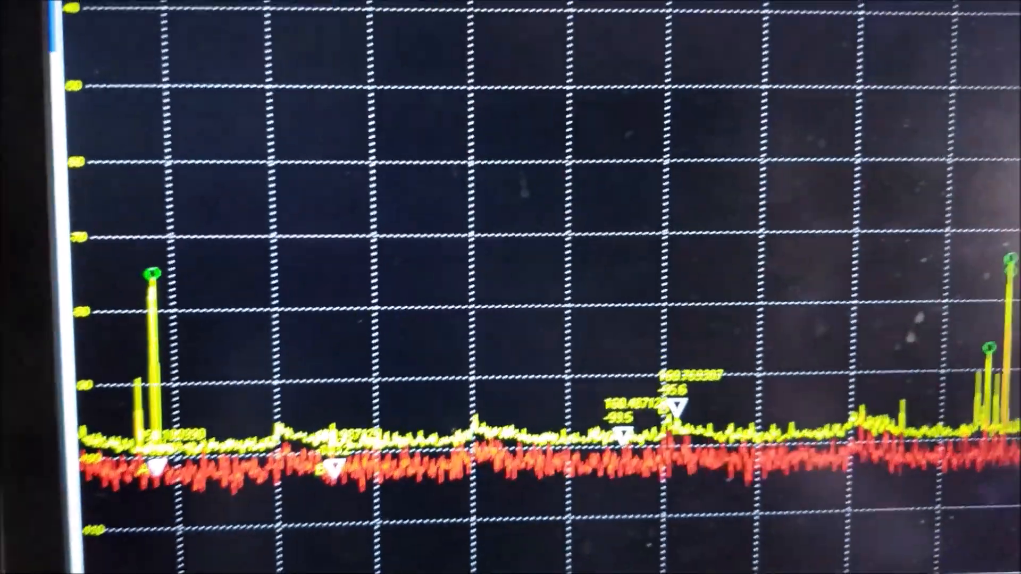